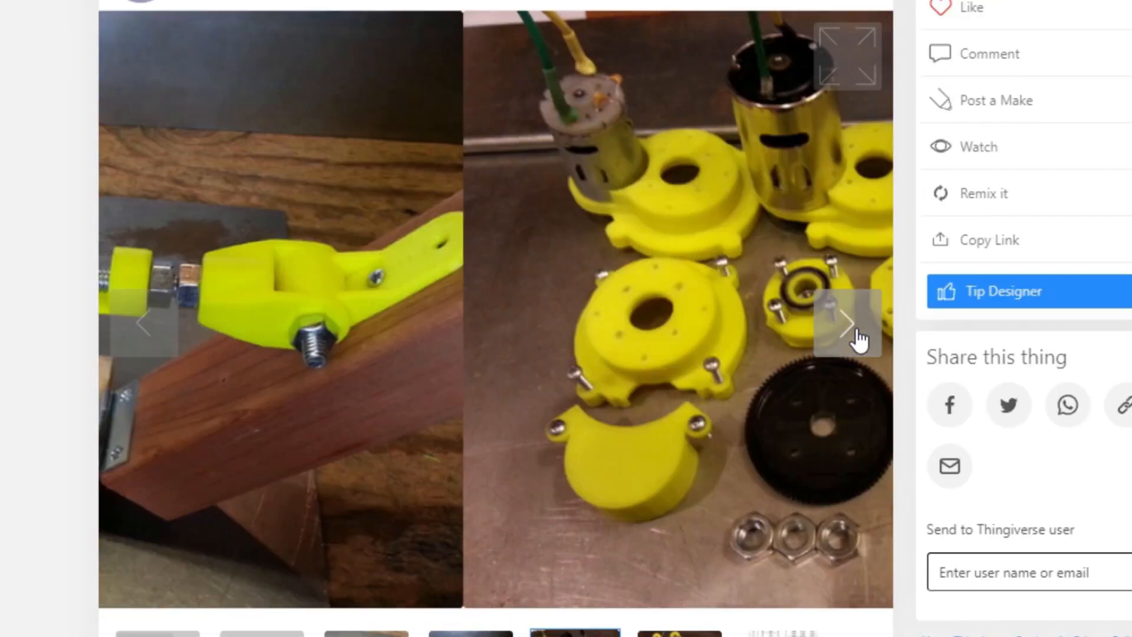
Step: Advance the gallery twice to the photo of all the printed yellow actuator parts
left_click(848, 323)
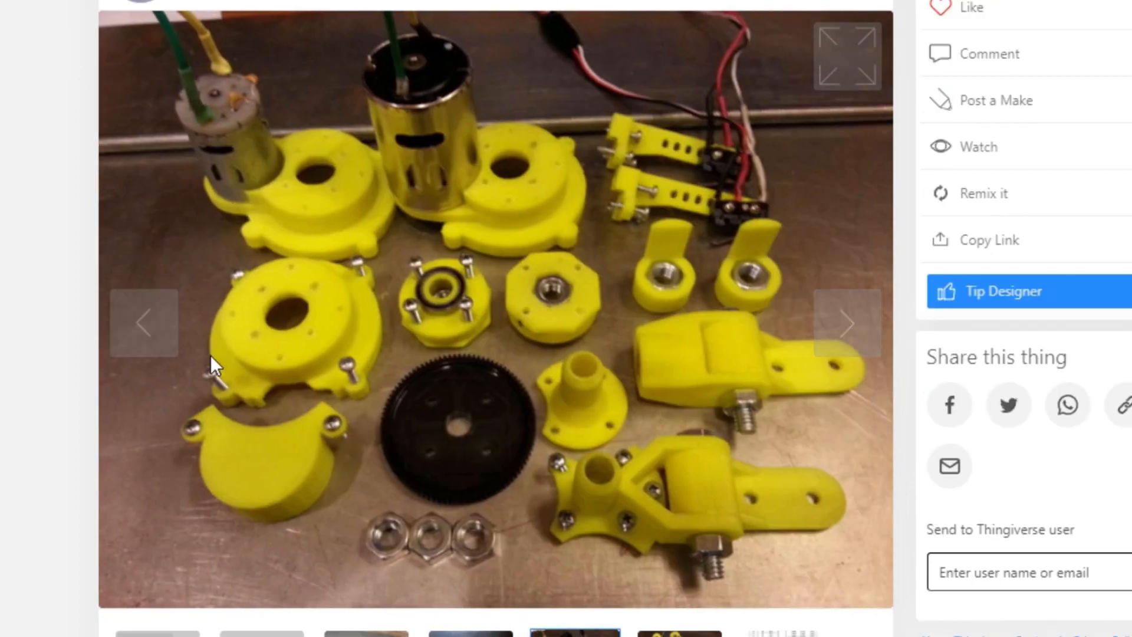
left_click(848, 323)
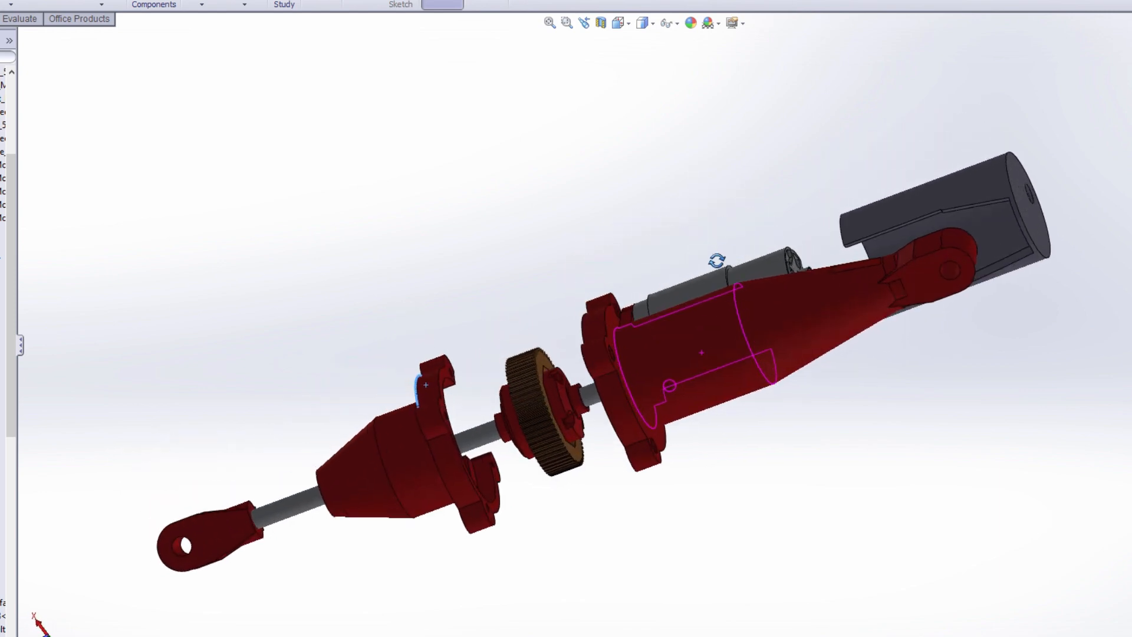
left_click_drag(714, 260, 592, 415)
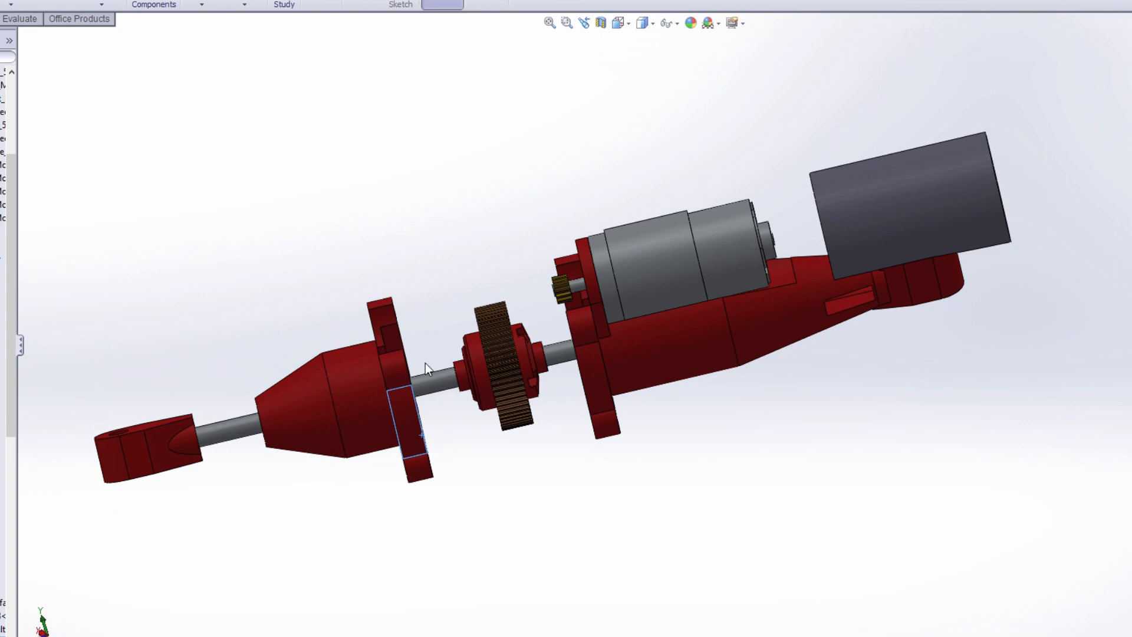
left_click(596, 368)
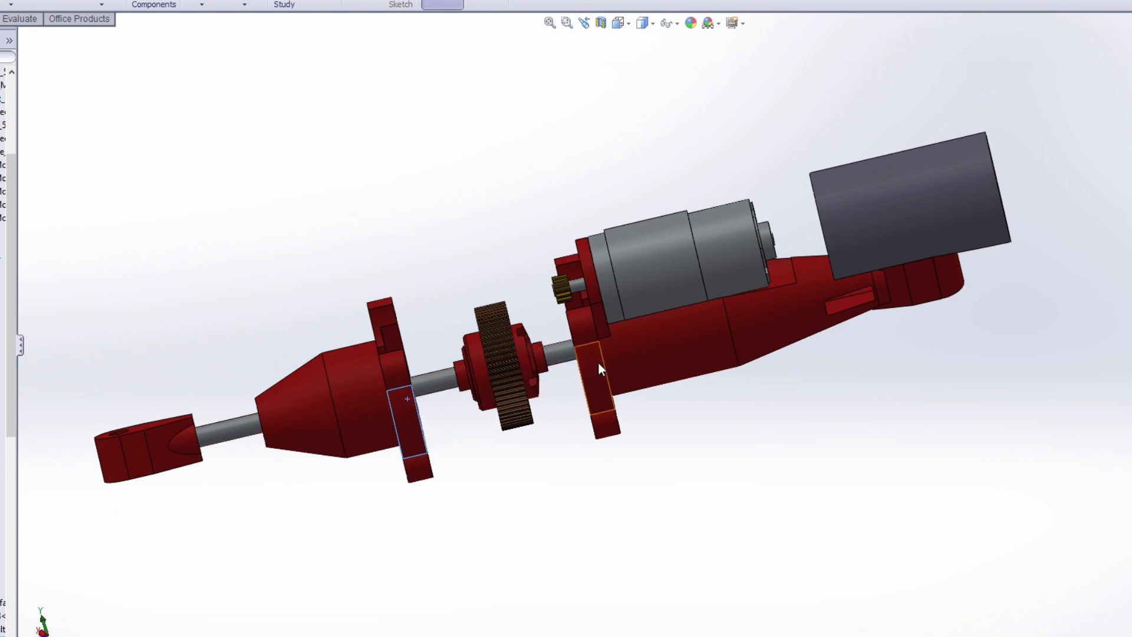